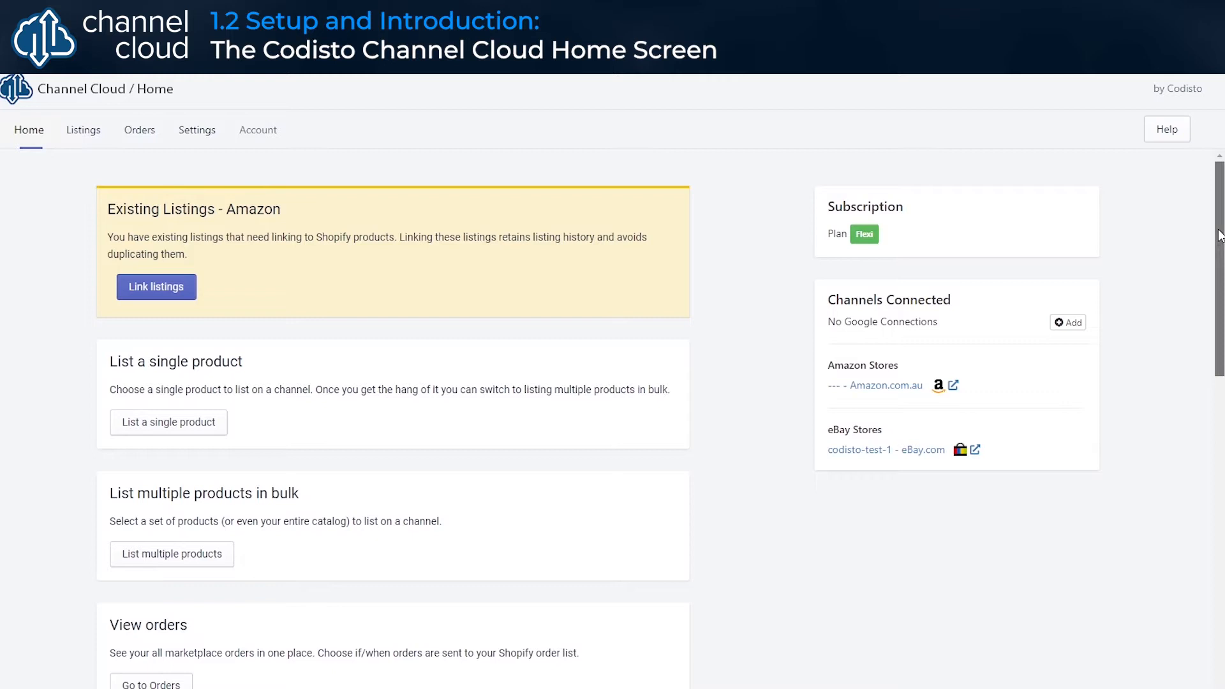
scroll("down", 3)
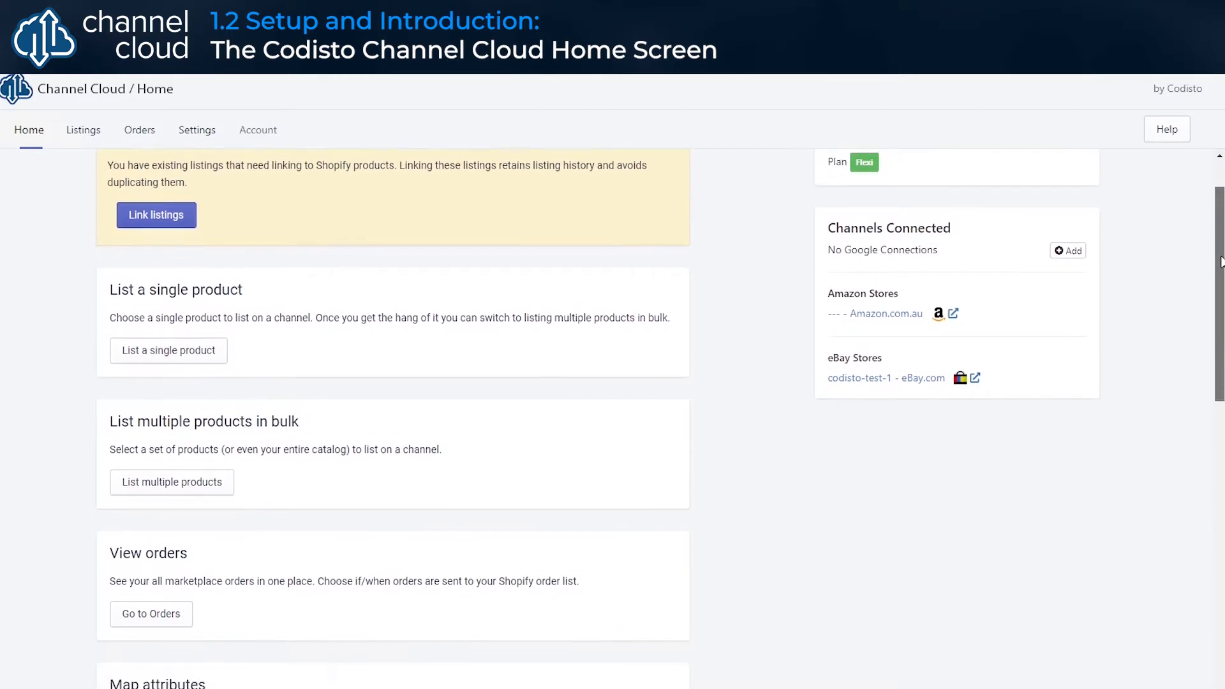
scroll("down", 3)
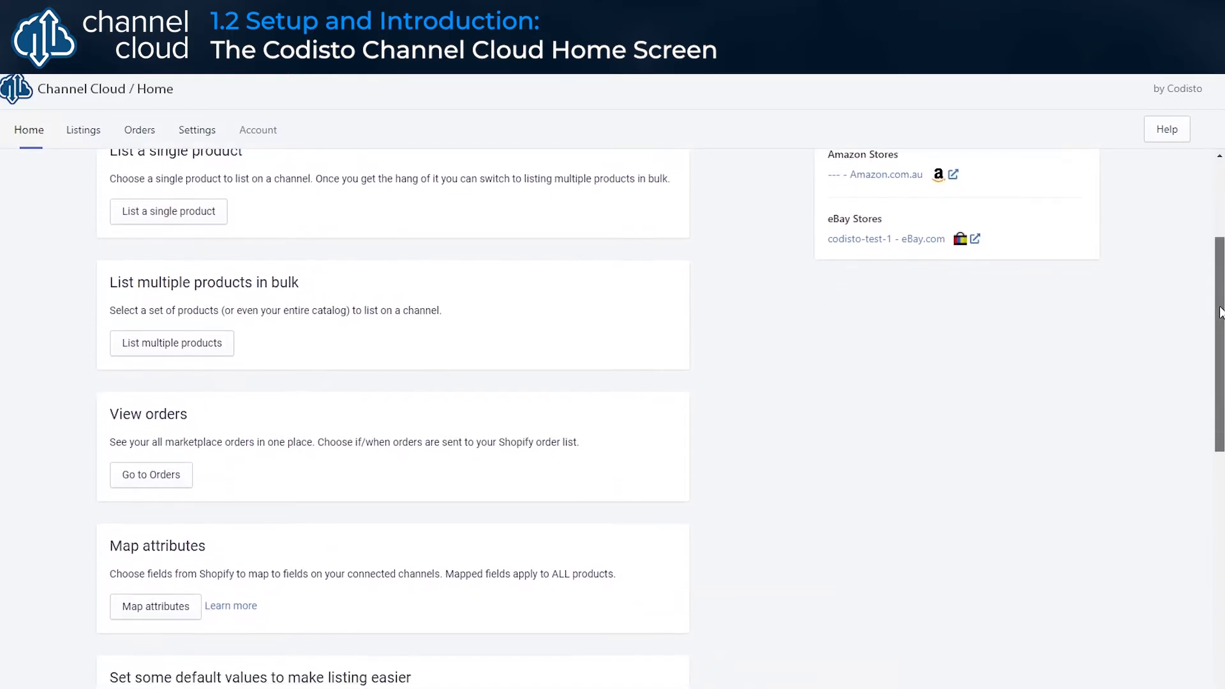
scroll("down", 3)
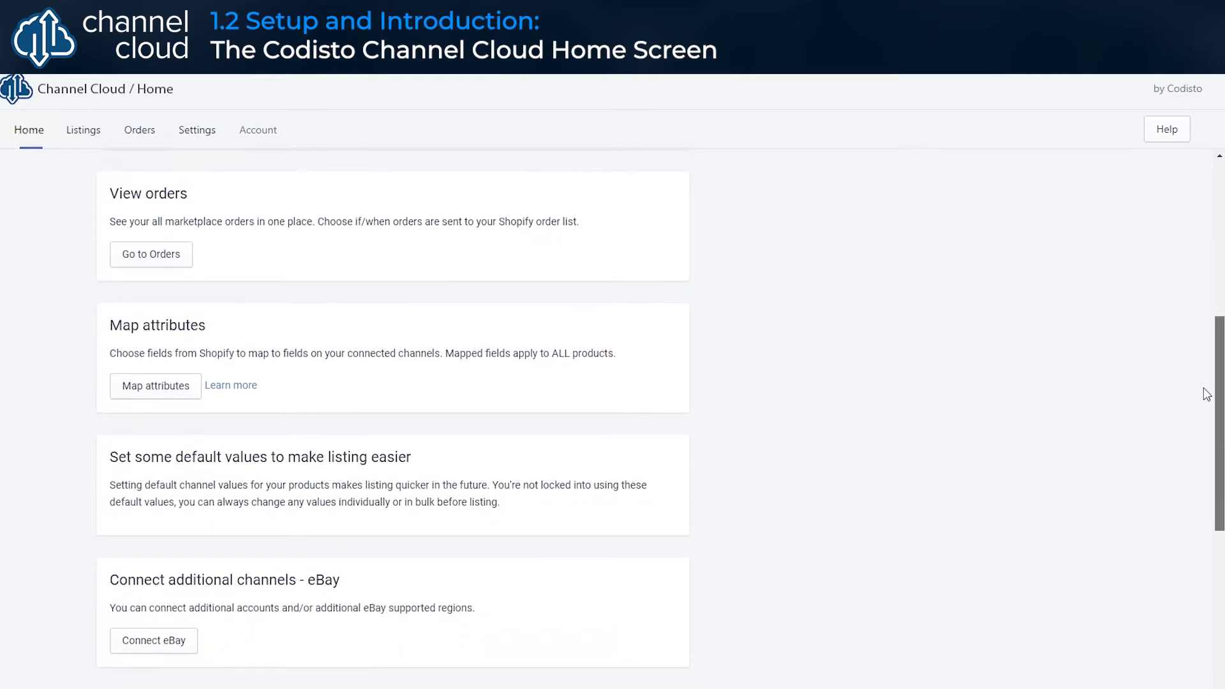
scroll("down", 3)
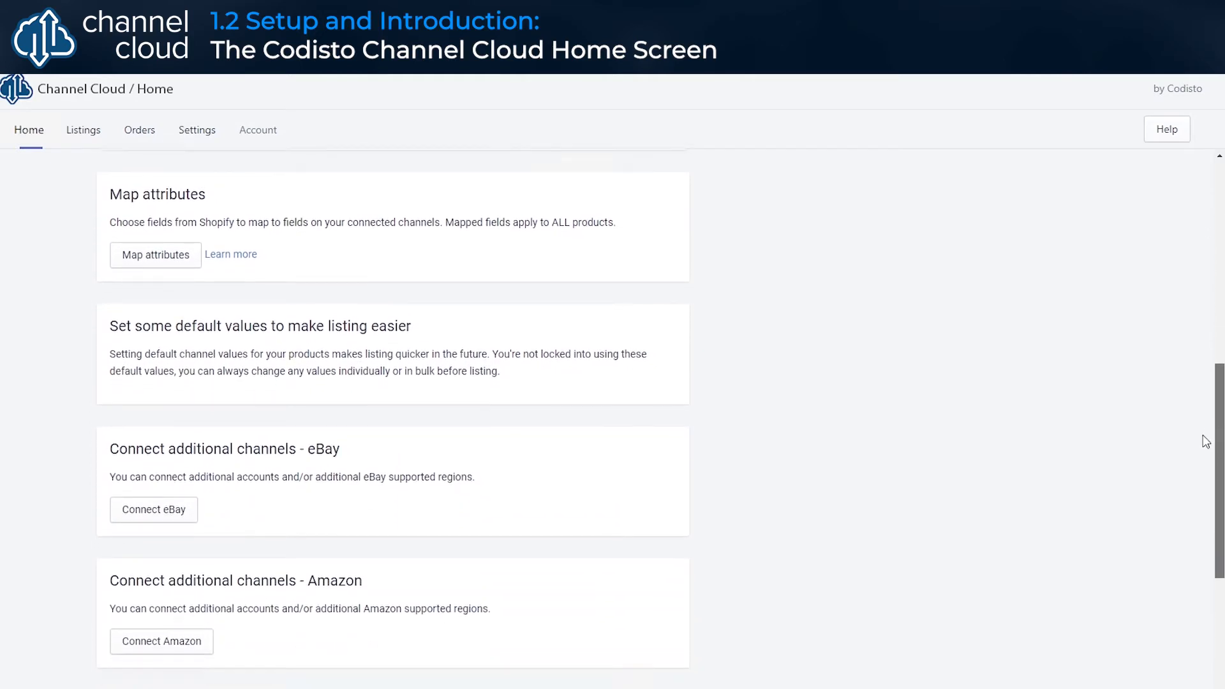
scroll("down", 3)
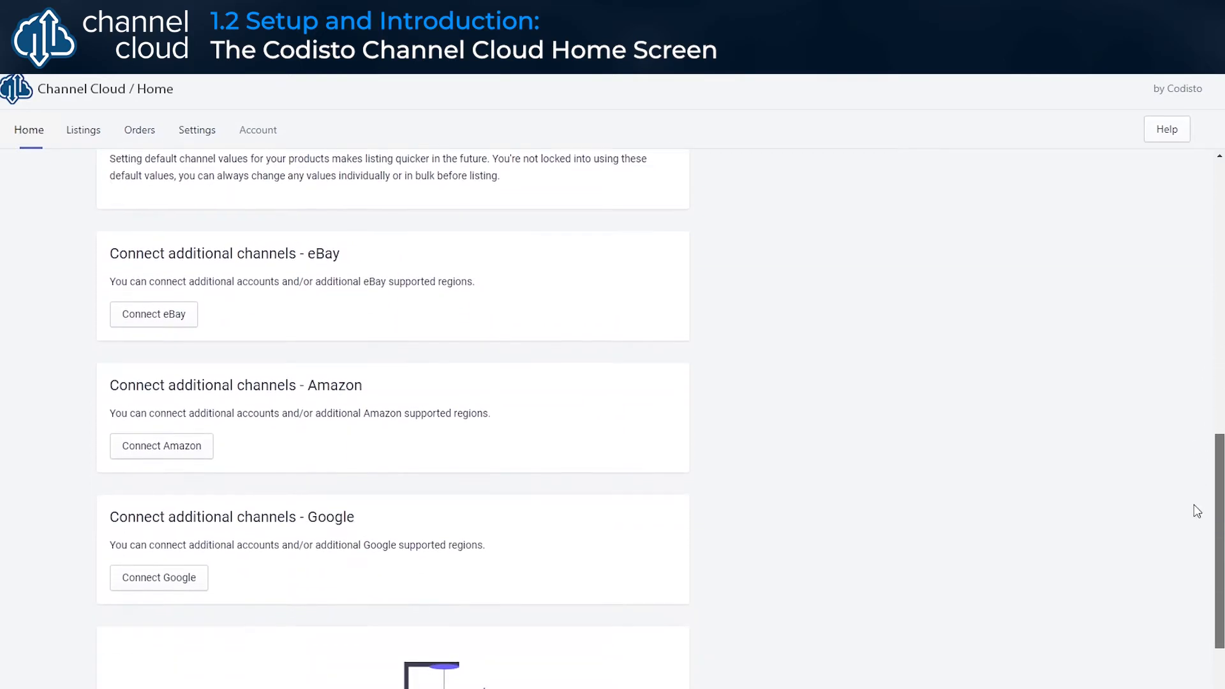